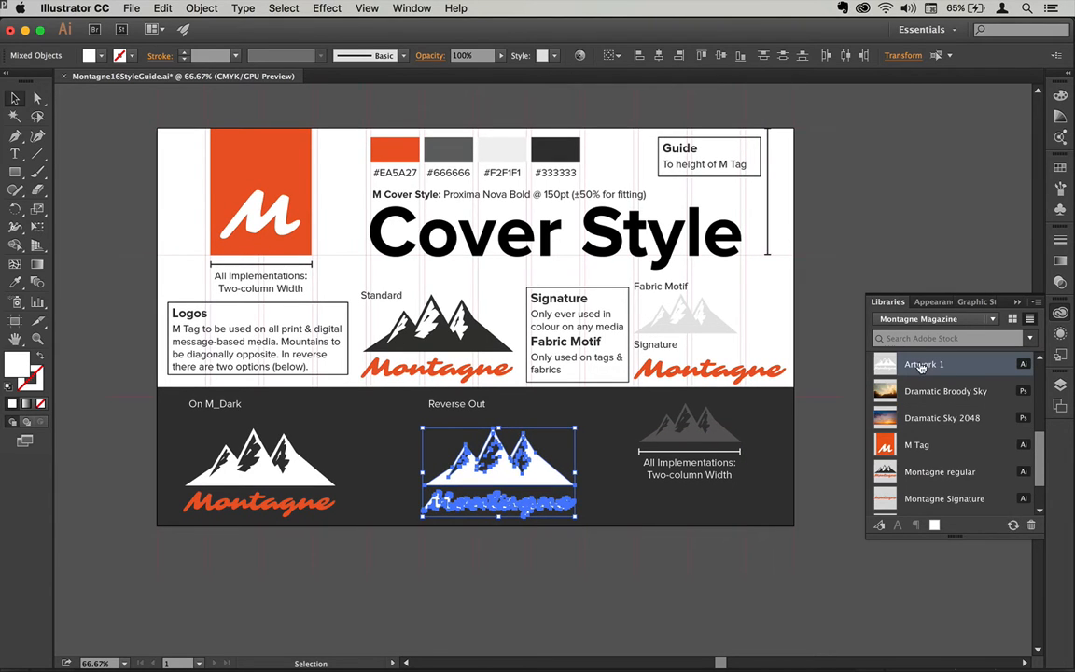
mouse_move(921, 363)
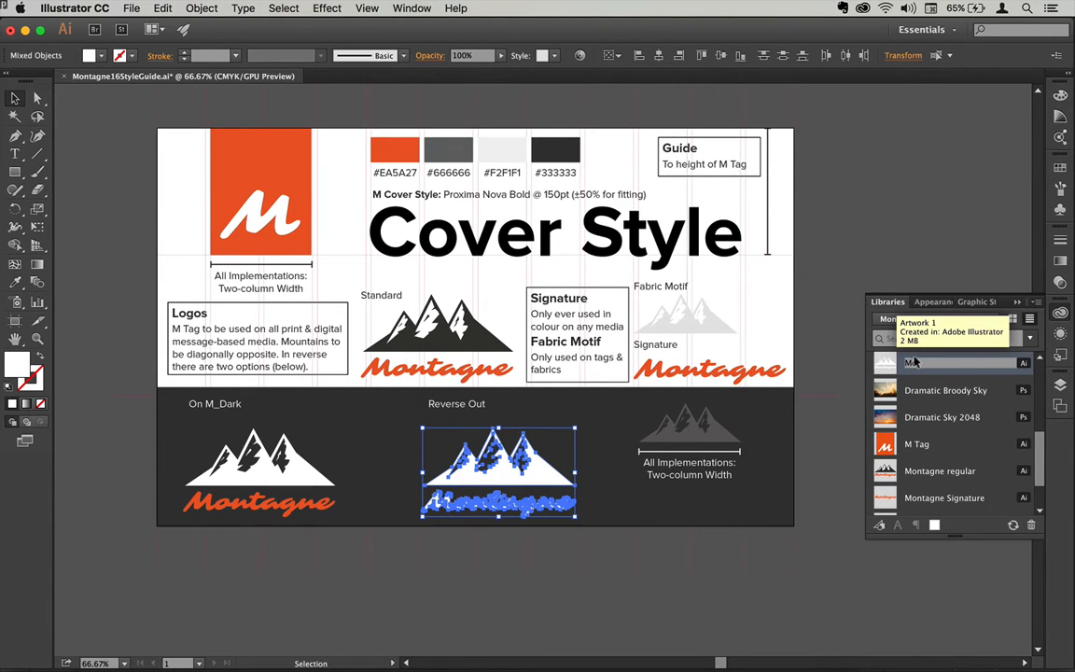
Step: Name the new Illustrator graphic in the Montagne Magazine library 'Montagne Reversed'
type("Montagne Reversed")
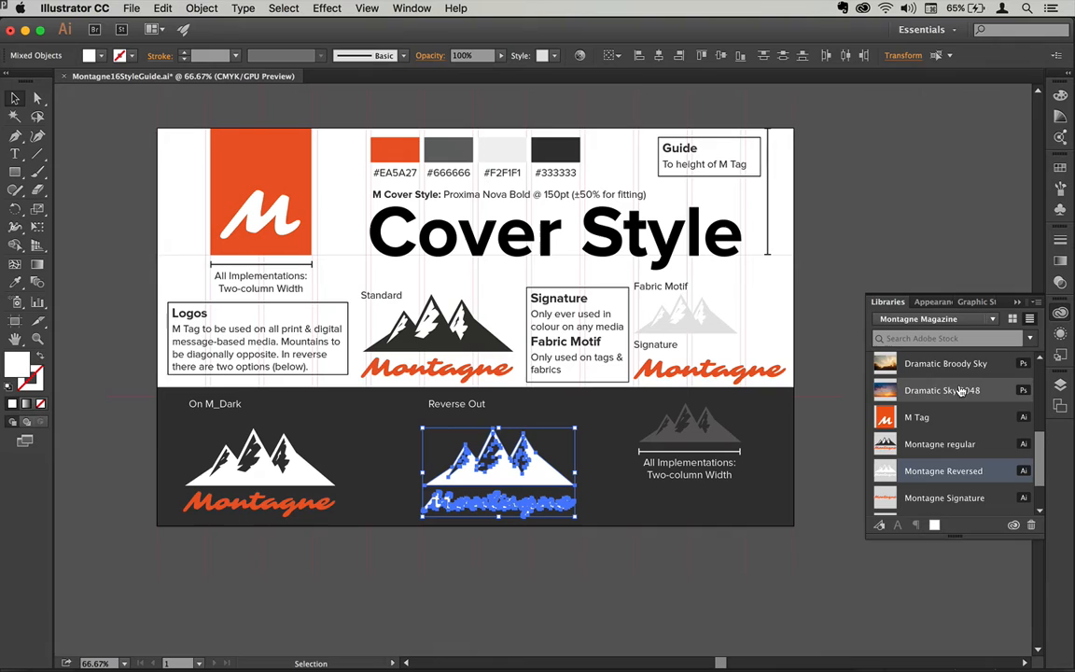
scroll("down", 3)
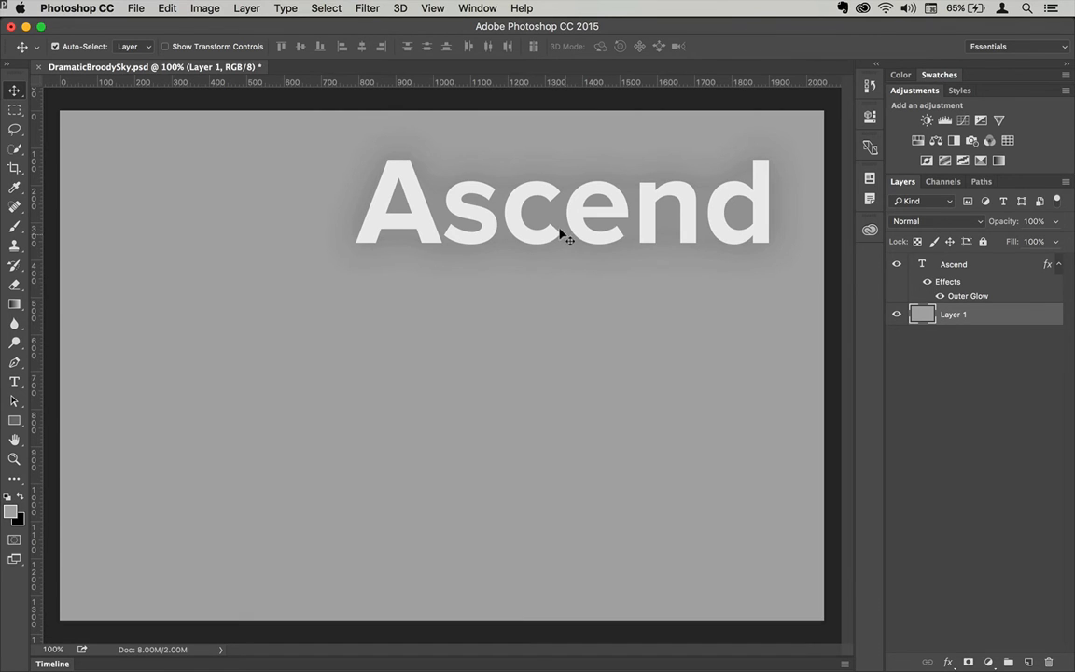
Step: Select the Ascend heading layer and reveal its Outer Glow effect in the Layers panel
left_click(951, 265)
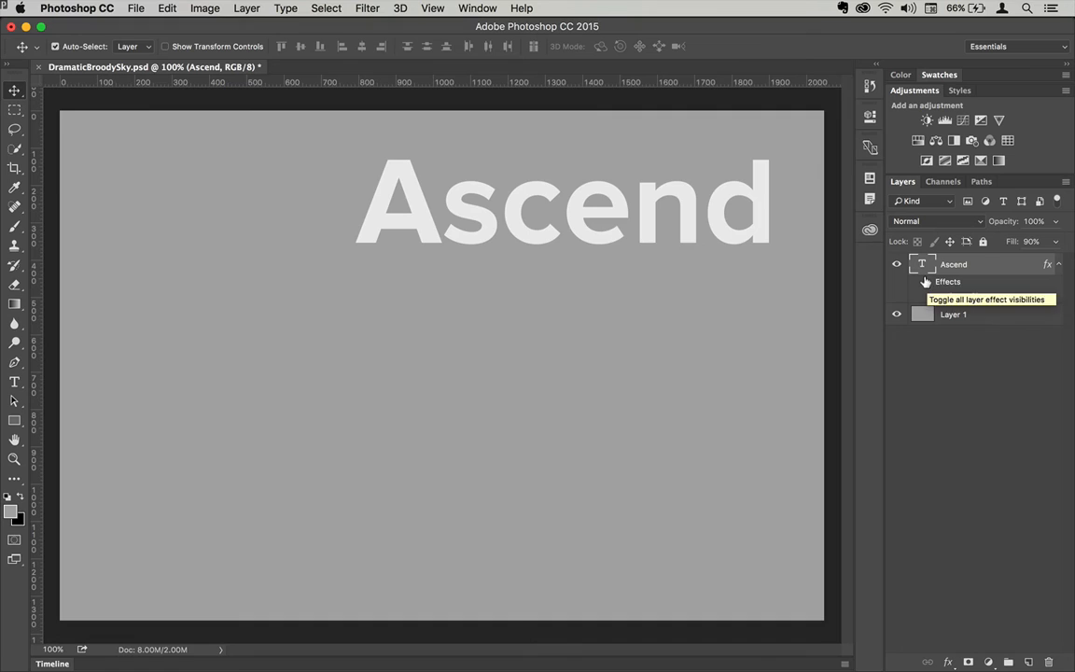
left_click(925, 281)
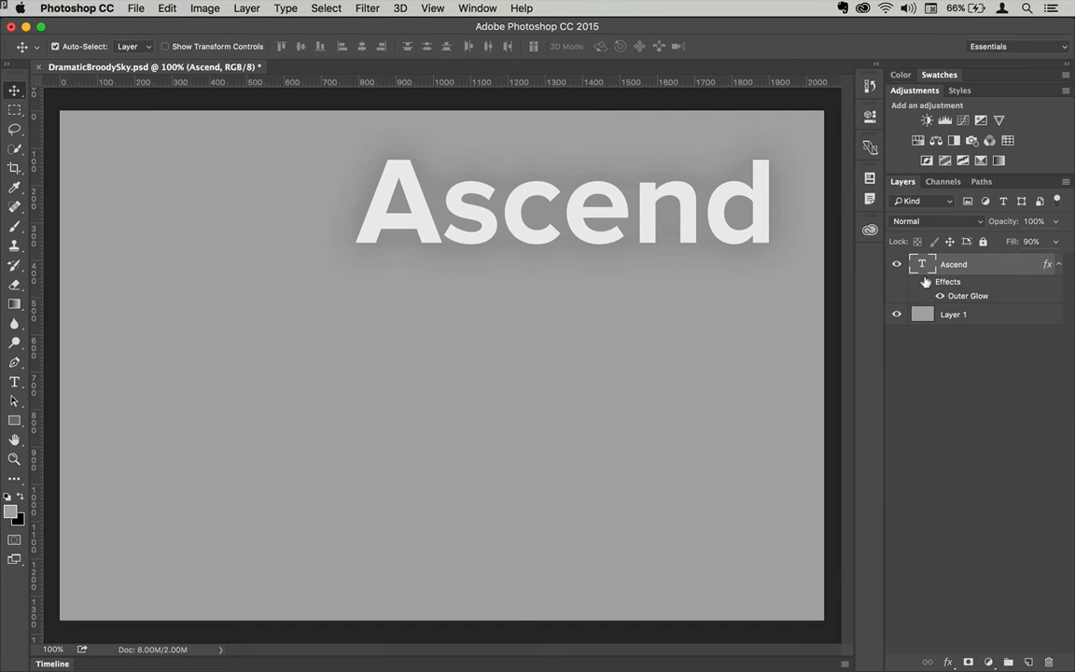
Step: Add the Ascend layer style to the Montagne Magazine library and name it 'Montagne Cover Style'
left_click(869, 228)
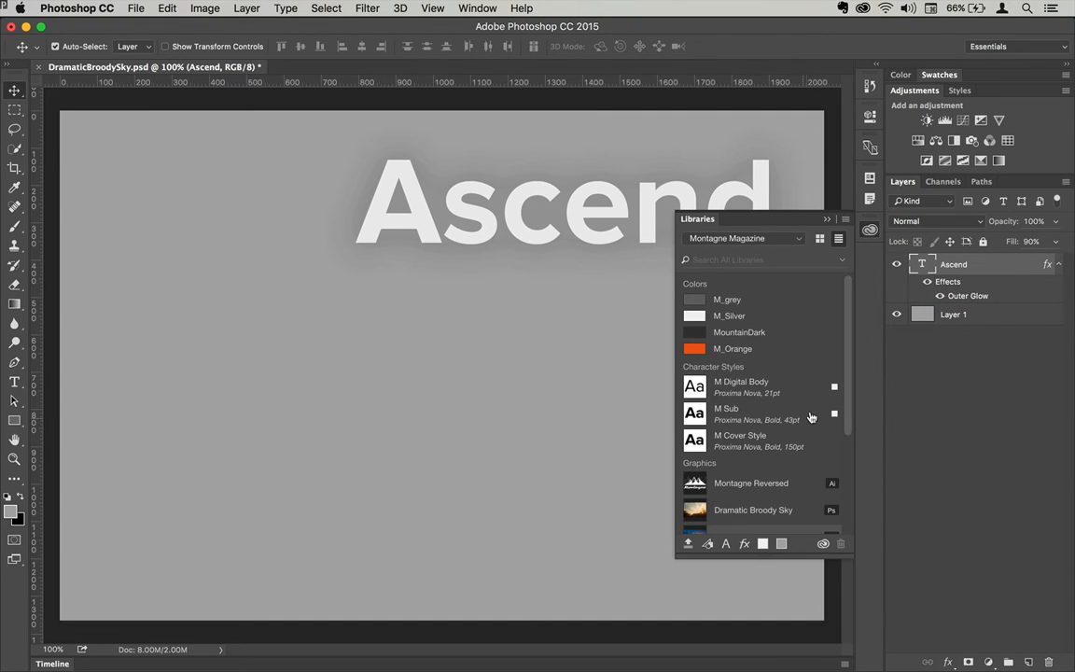
scroll("down", 3)
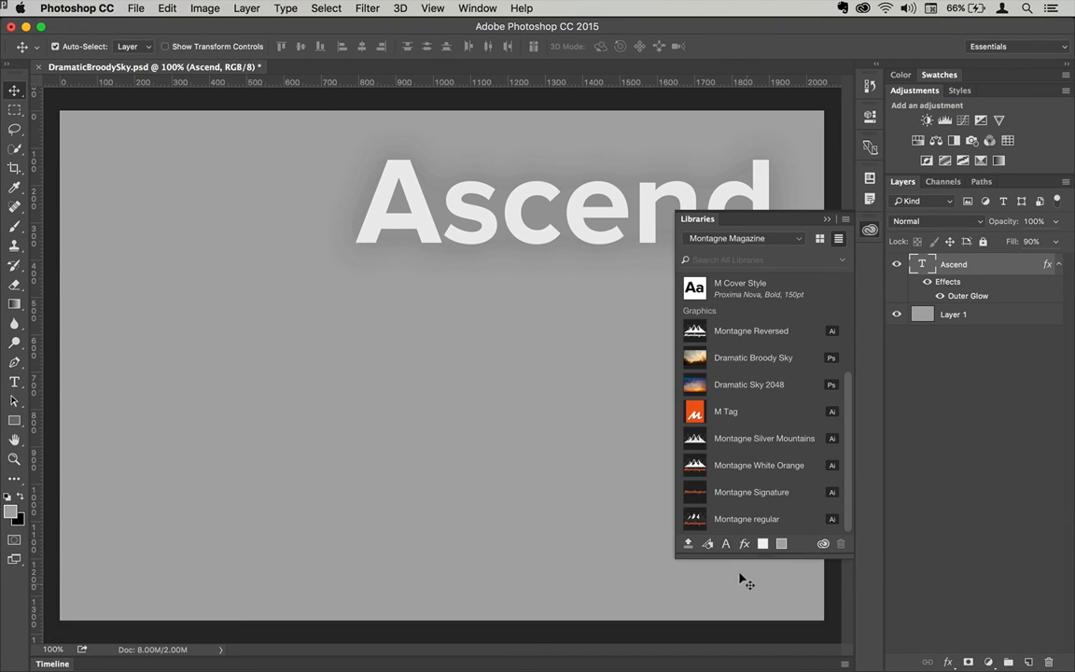
mouse_move(742, 543)
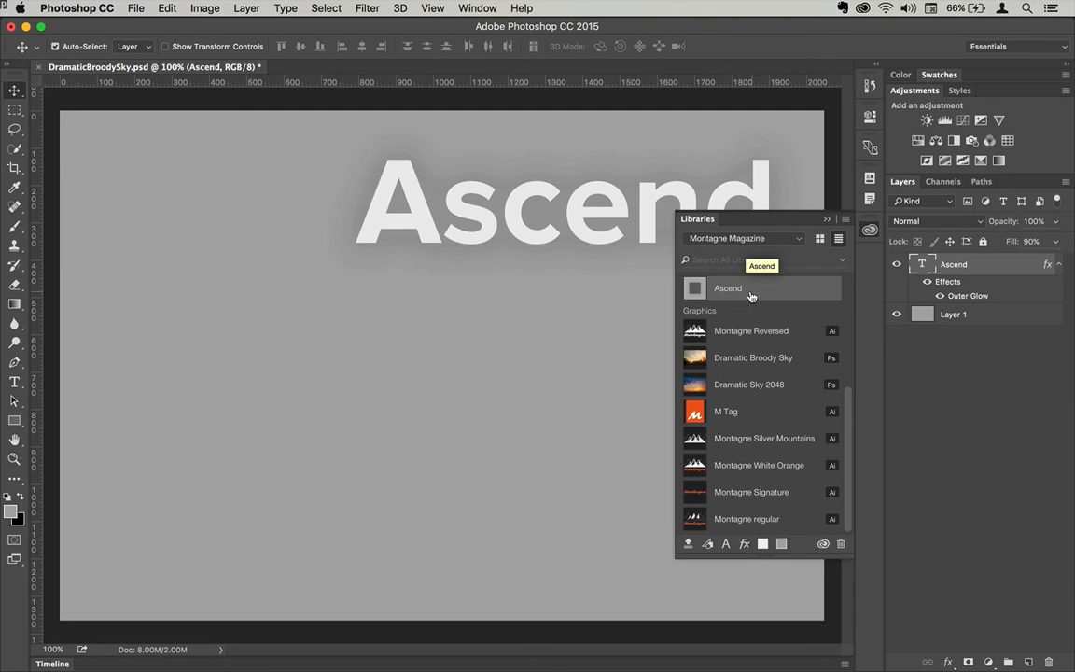
left_click(728, 288)
type("Montagne")
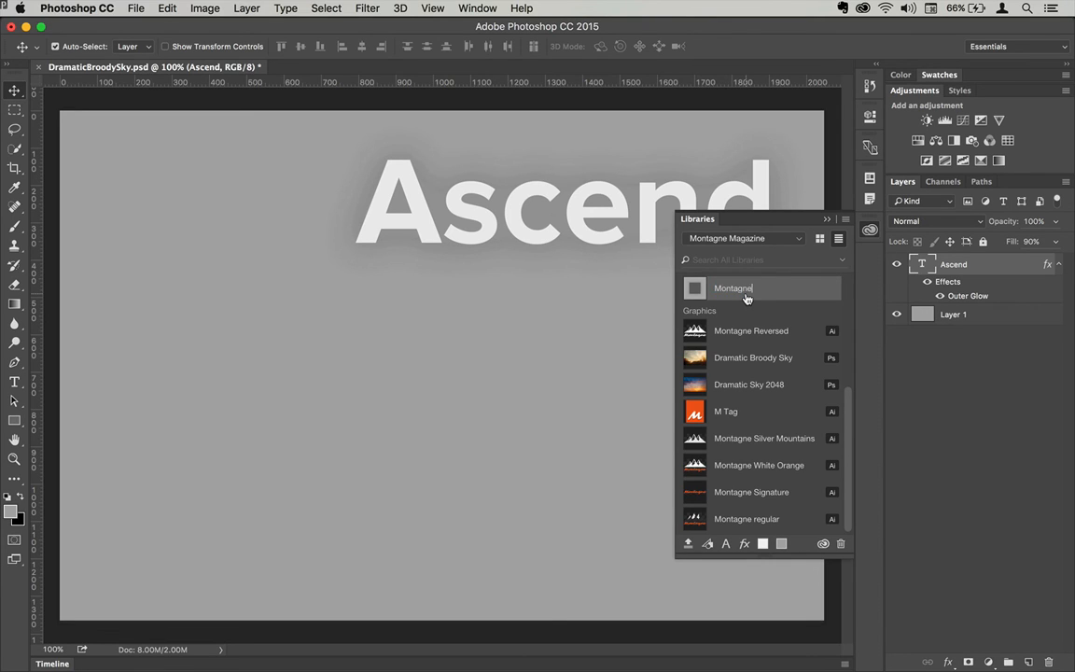
type("Co")
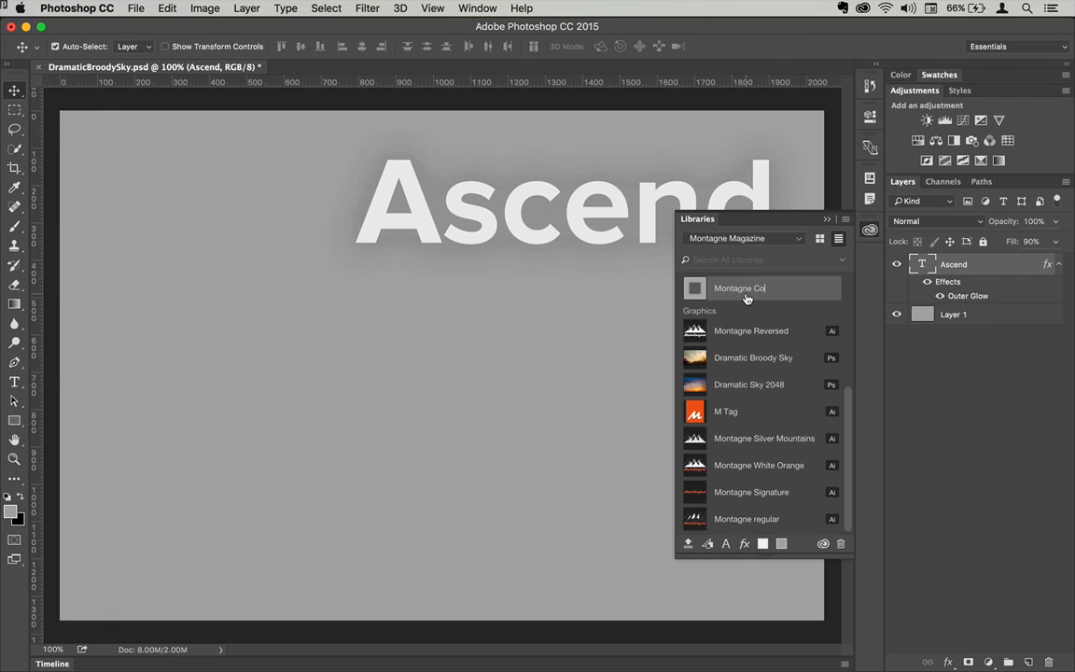